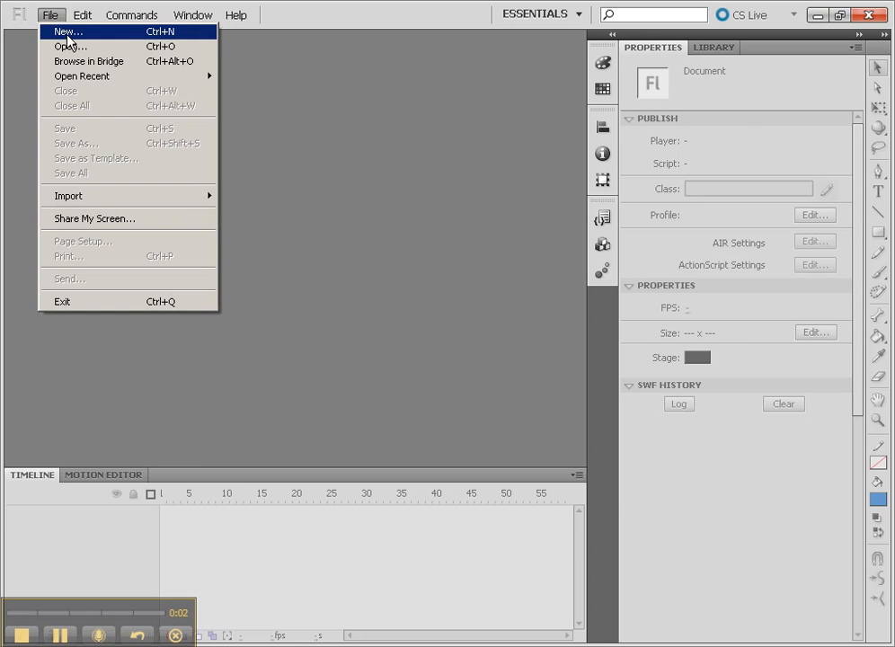
Create a new blank ActionScript 3.0 document (Untitled-1, 550 × 400 stage).
click(68, 31)
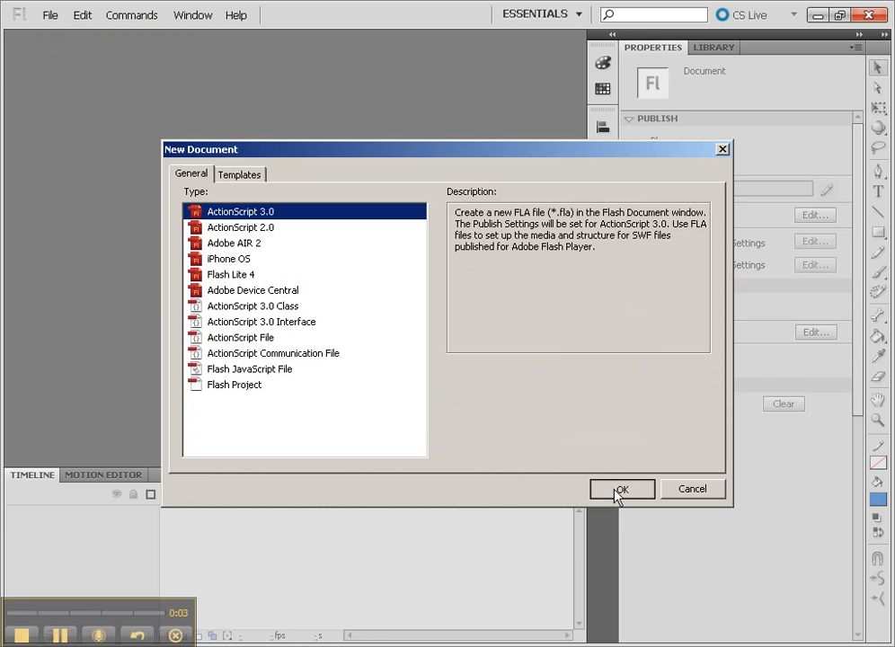
click(622, 489)
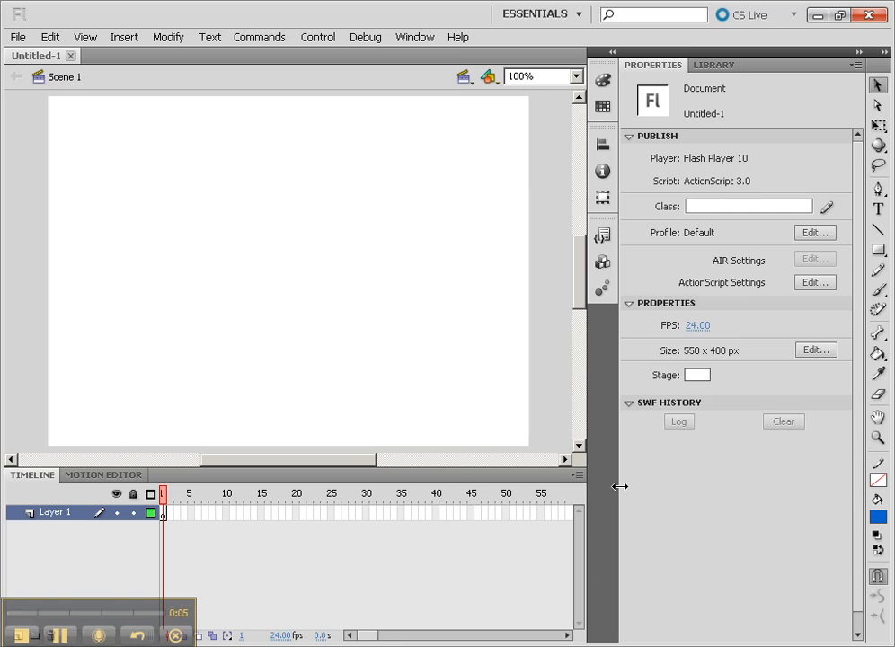
mouse_move(689, 357)
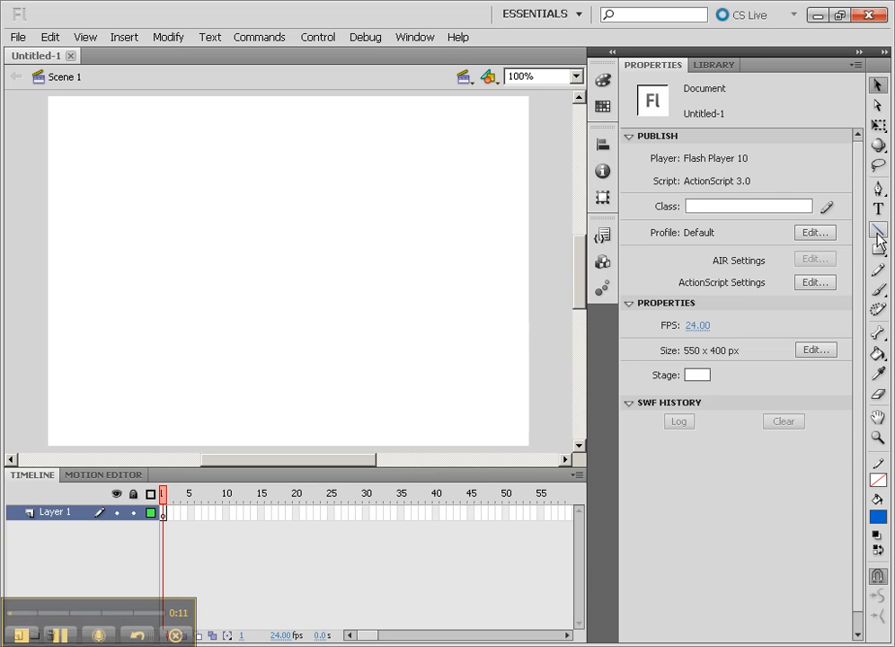
mouse_move(878, 231)
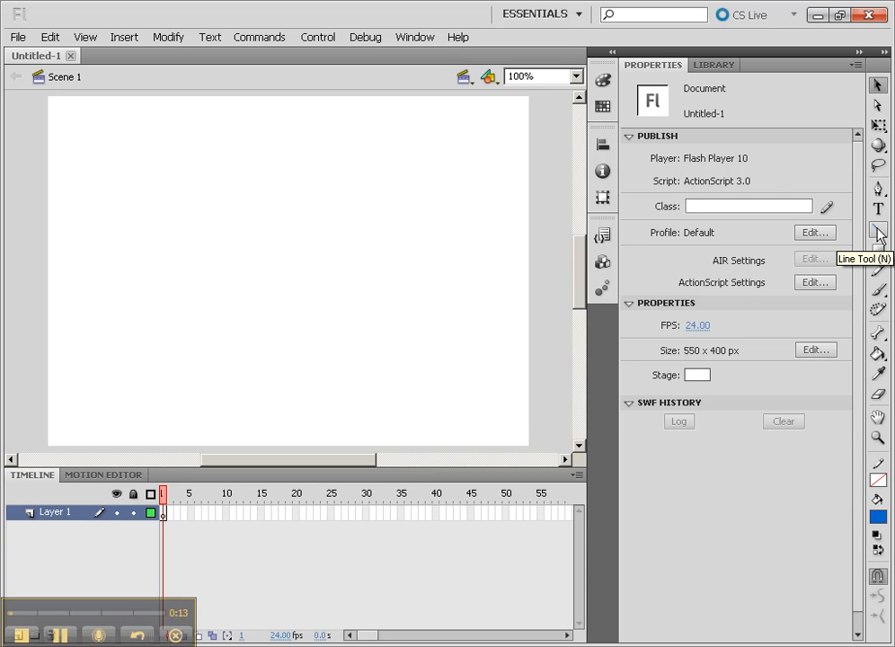
Draw a black horizon line across the stage with vanishing-point marks at its ends.
click(878, 230)
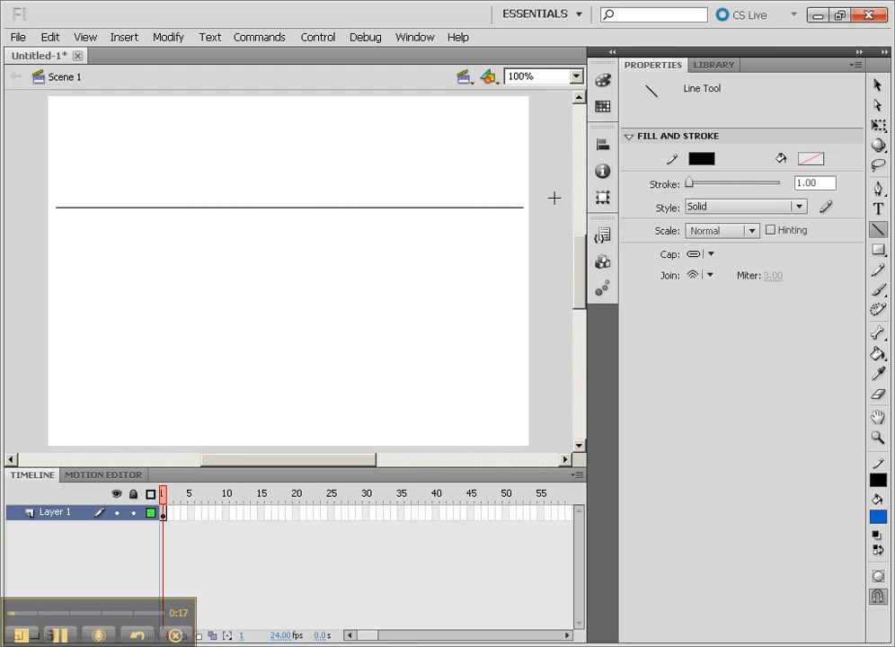
drag(521, 209, 553, 198)
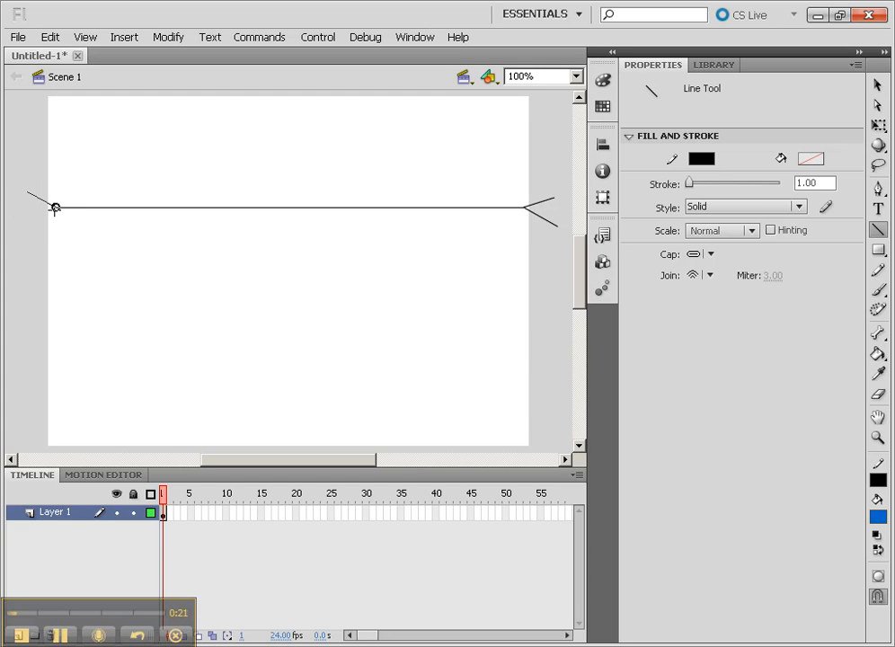
mouse_move(115, 262)
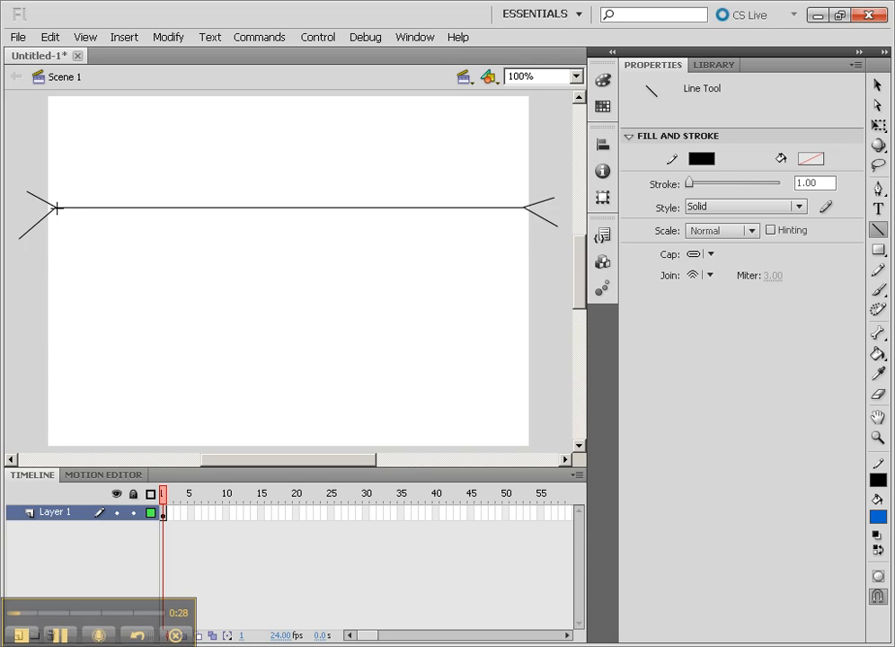
mouse_move(125, 307)
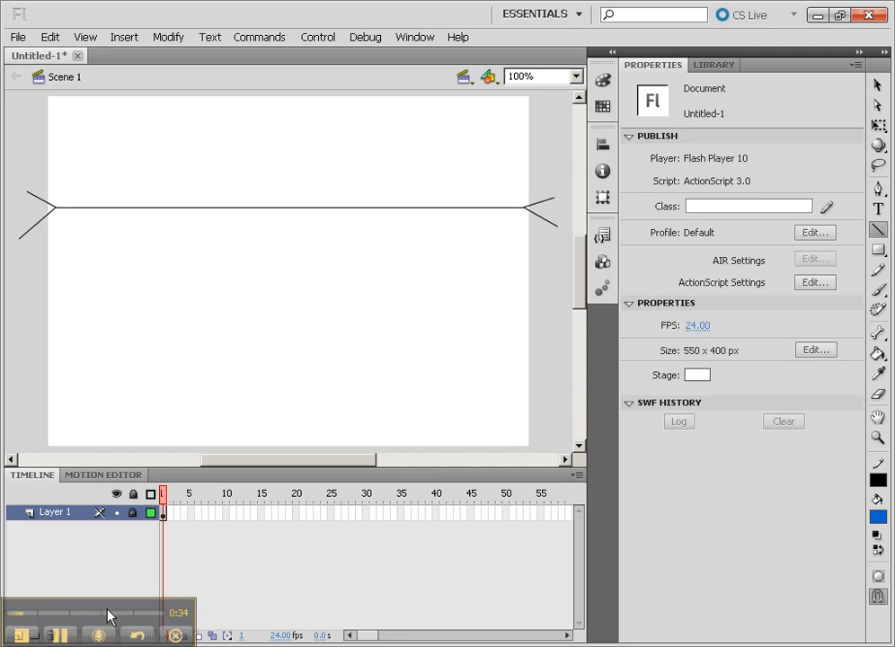
Add Layer 2 above the locked horizon layer and return to the Line Tool.
click(20, 635)
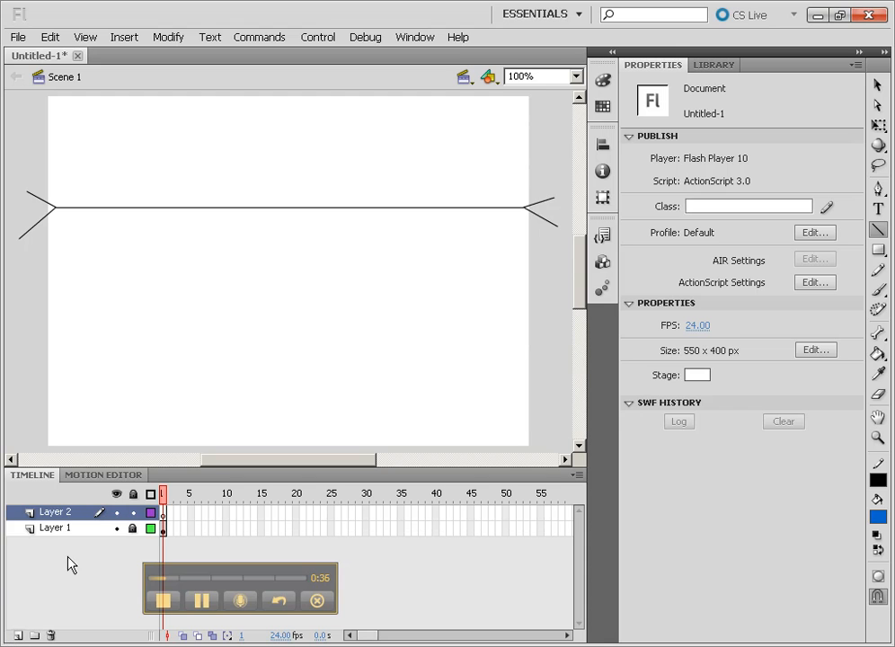
mouse_move(205, 486)
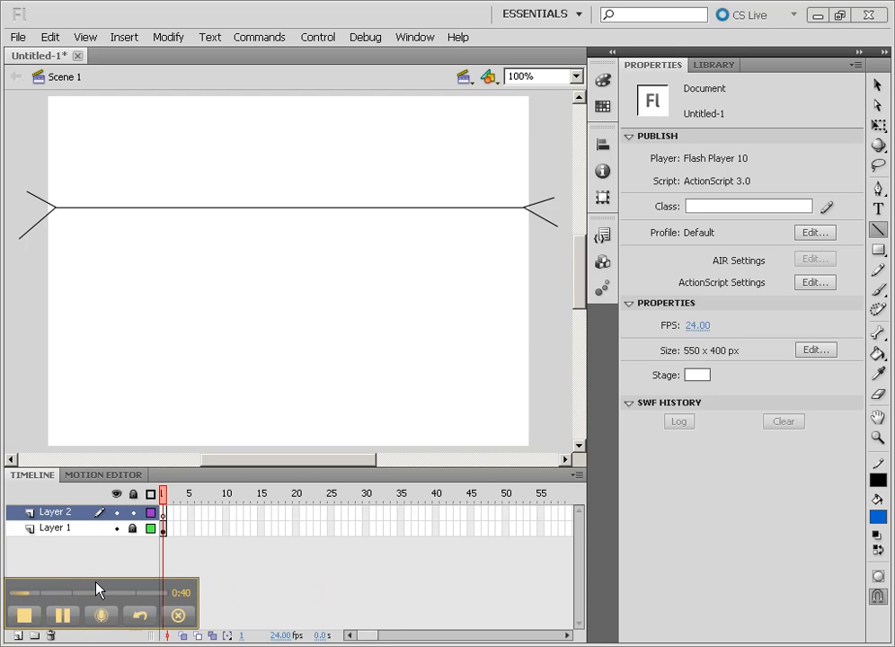
mouse_move(804, 247)
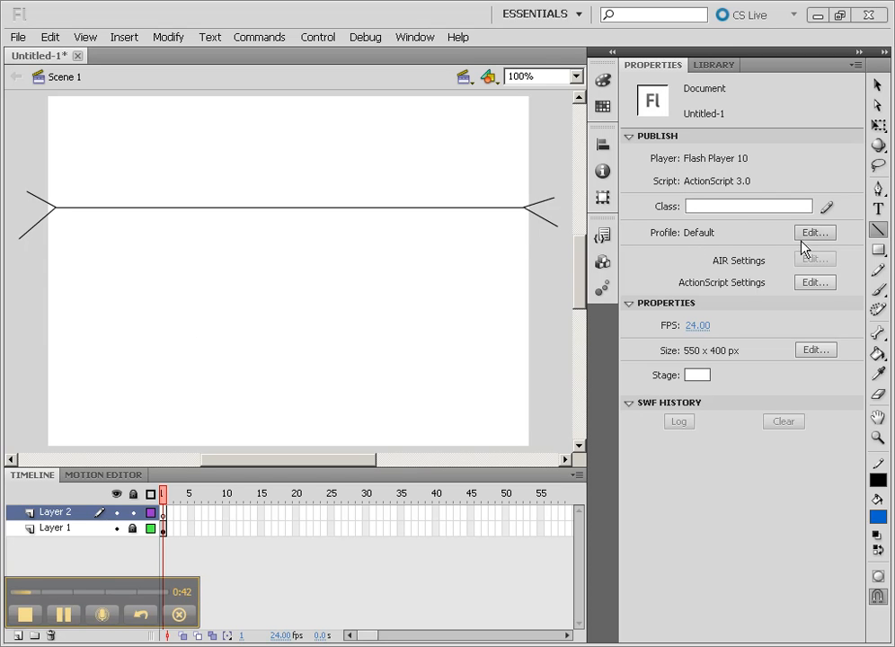
mouse_move(877, 229)
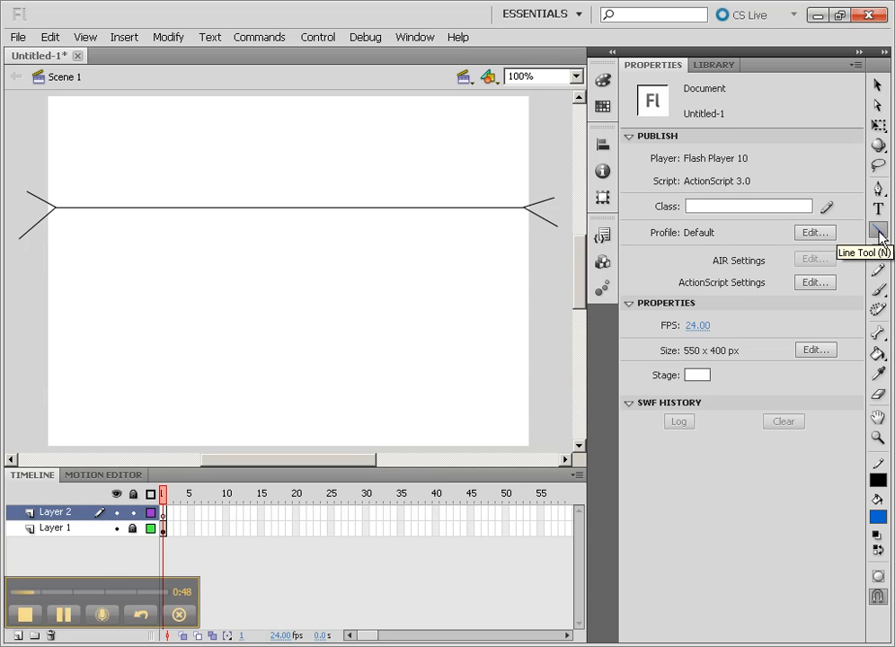
mouse_move(631, 319)
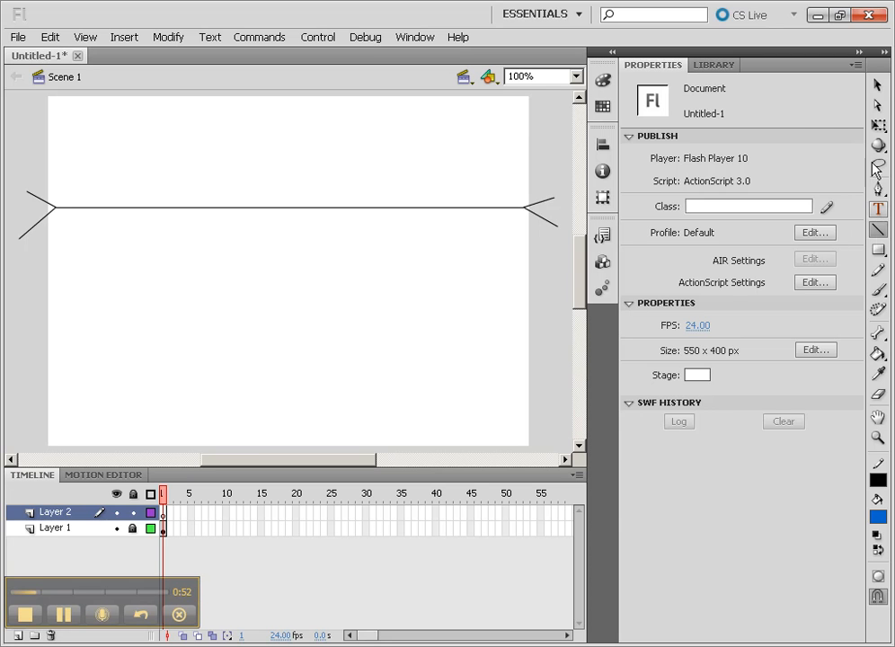
click(877, 228)
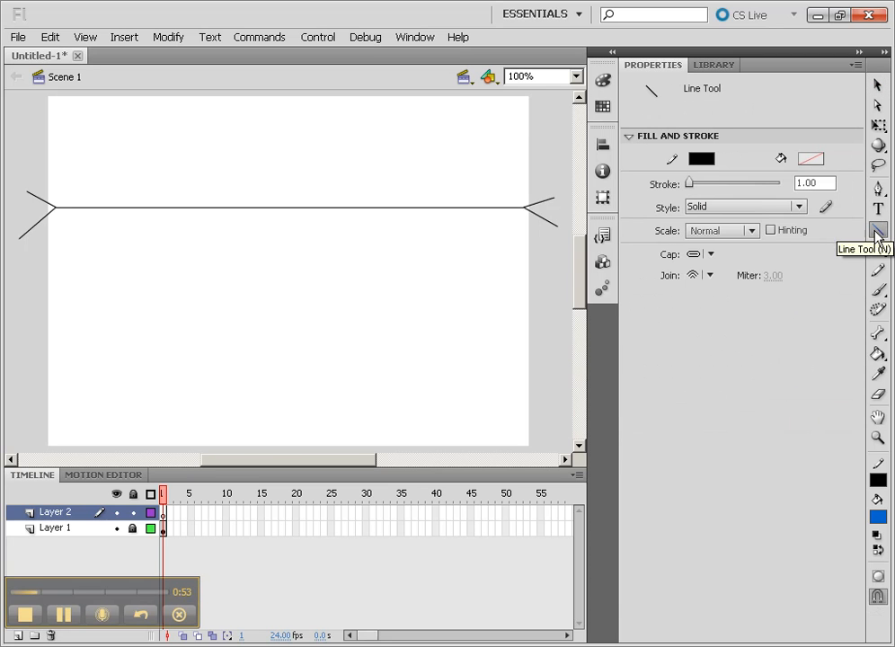
Change the line stroke colour to dark red for the box construction lines.
click(701, 158)
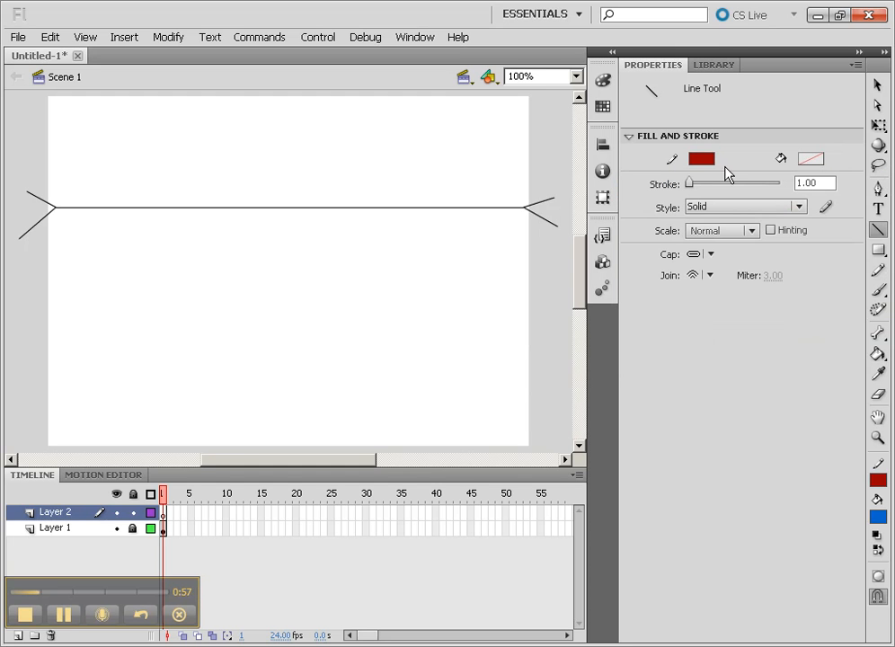
mouse_move(157, 191)
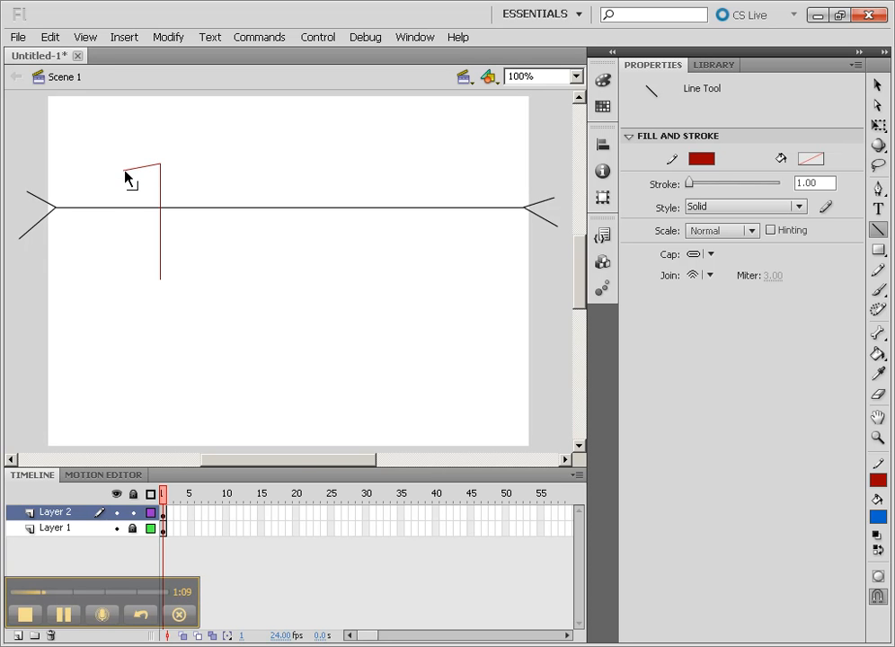
Draw red lines from the front edge's ends to both vanishing points plus a back vertical edge.
drag(153, 166, 78, 202)
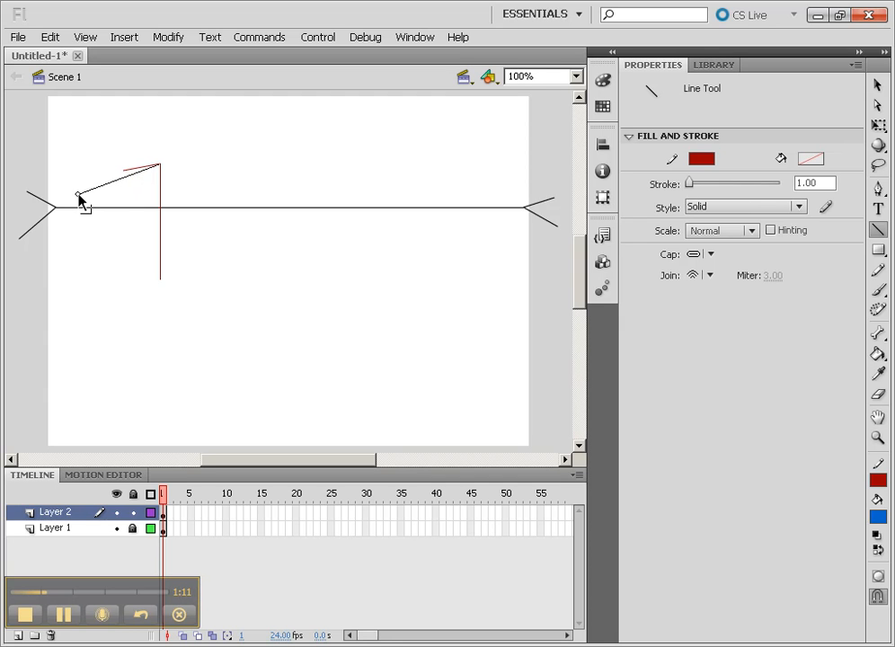
drag(81, 202, 156, 272)
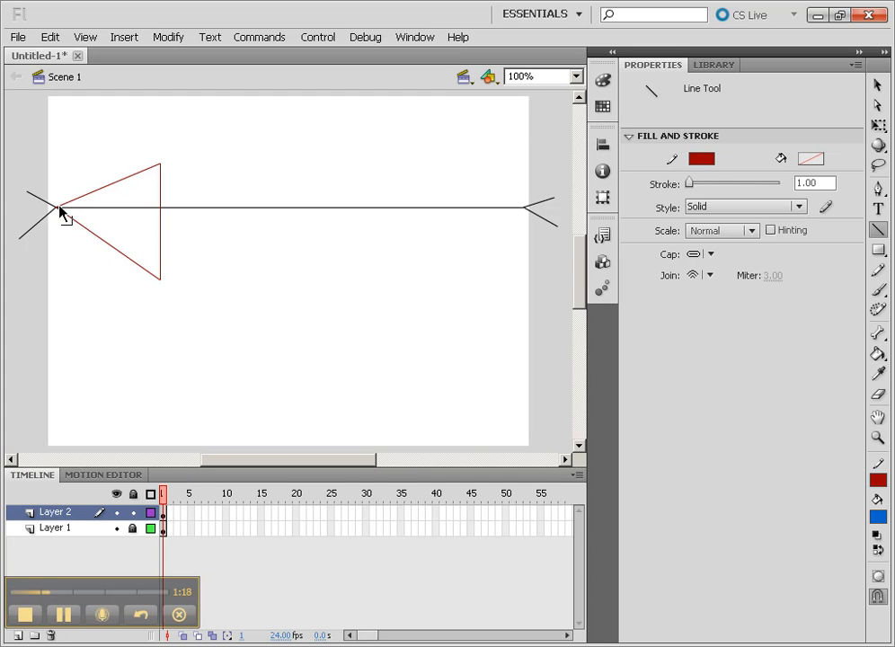
mouse_move(160, 163)
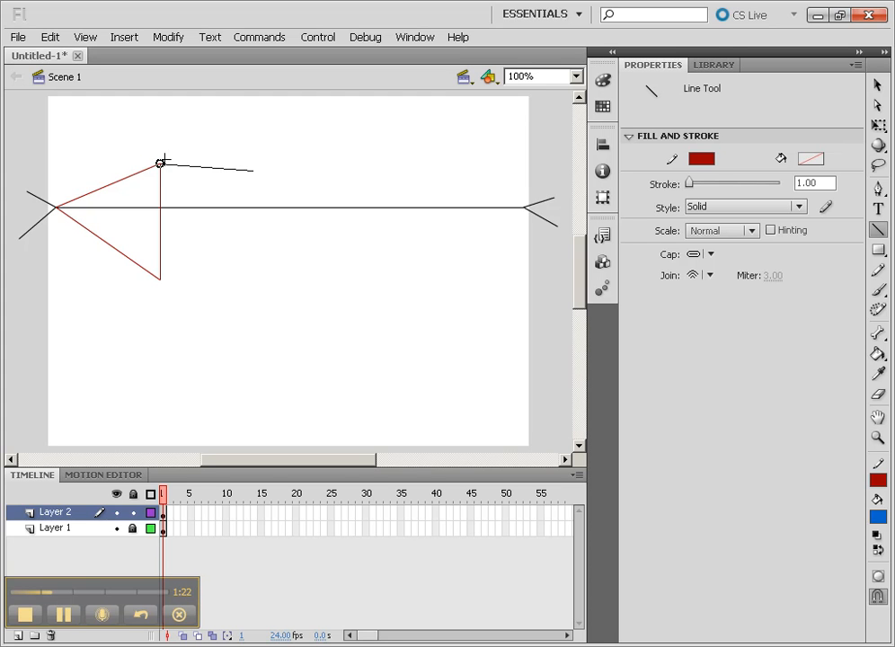
drag(162, 162, 486, 202)
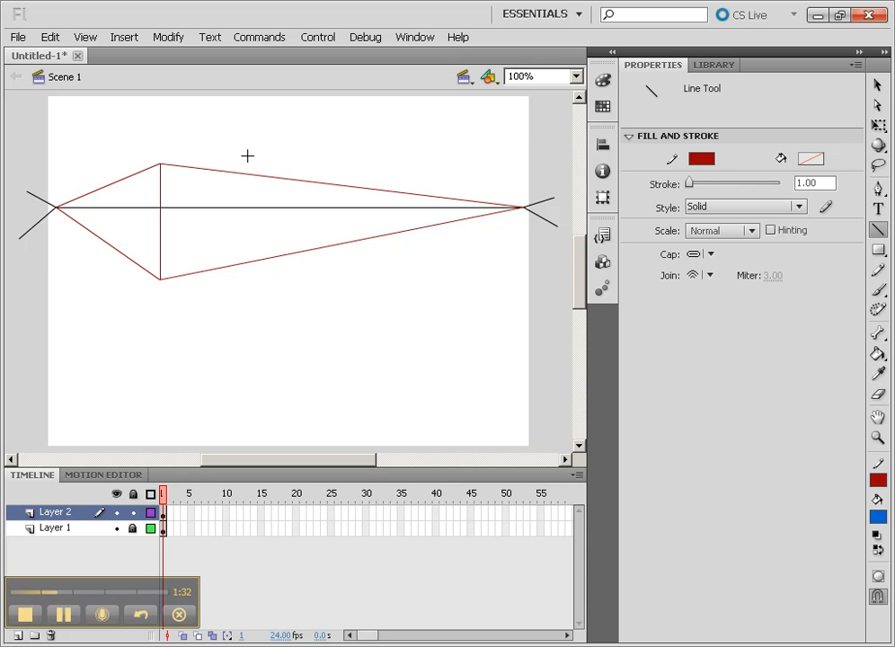
mouse_move(237, 144)
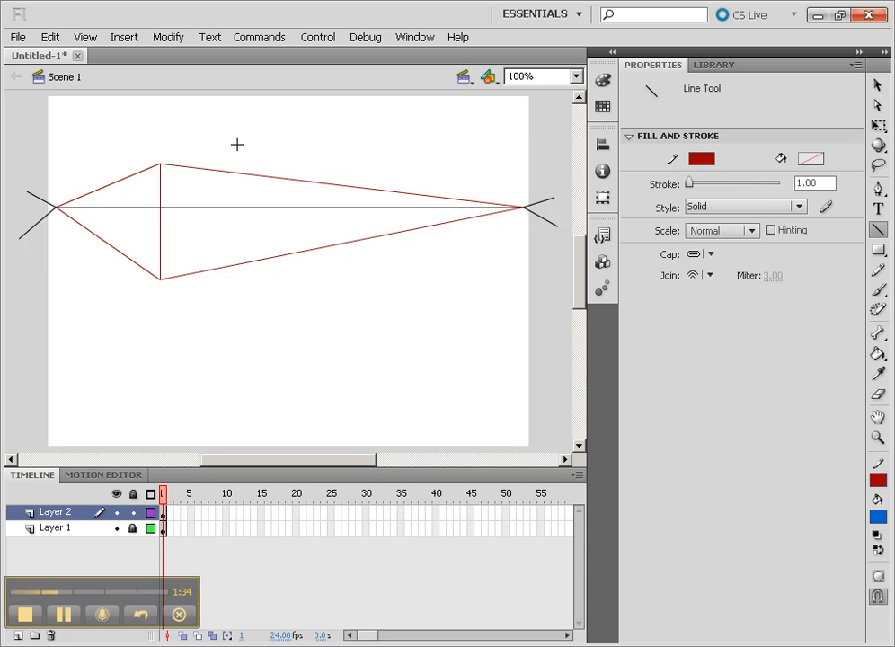
drag(238, 139, 238, 292)
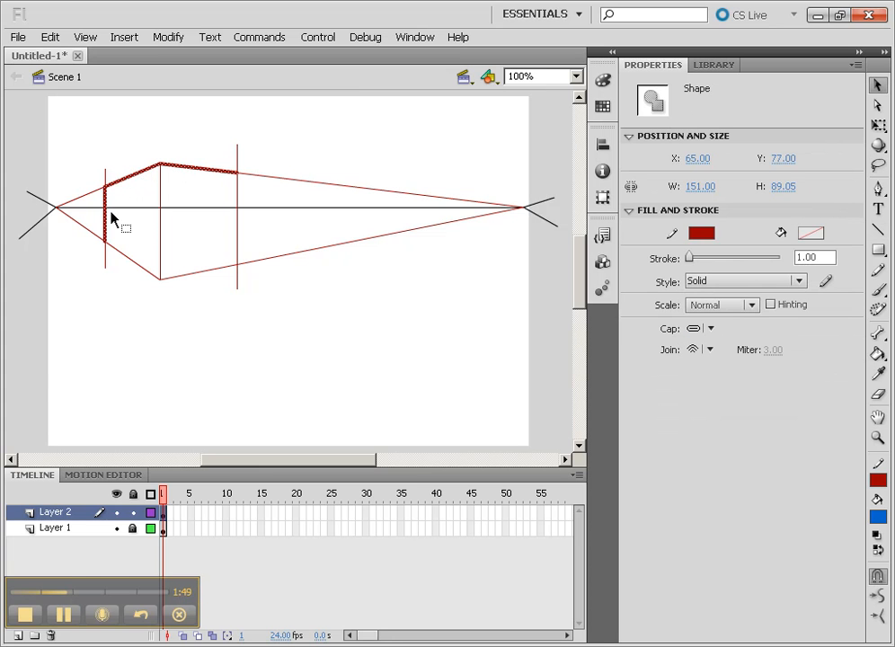
Give the selected box outline edges a 2.00-point blue stroke.
drag(112, 220, 234, 256)
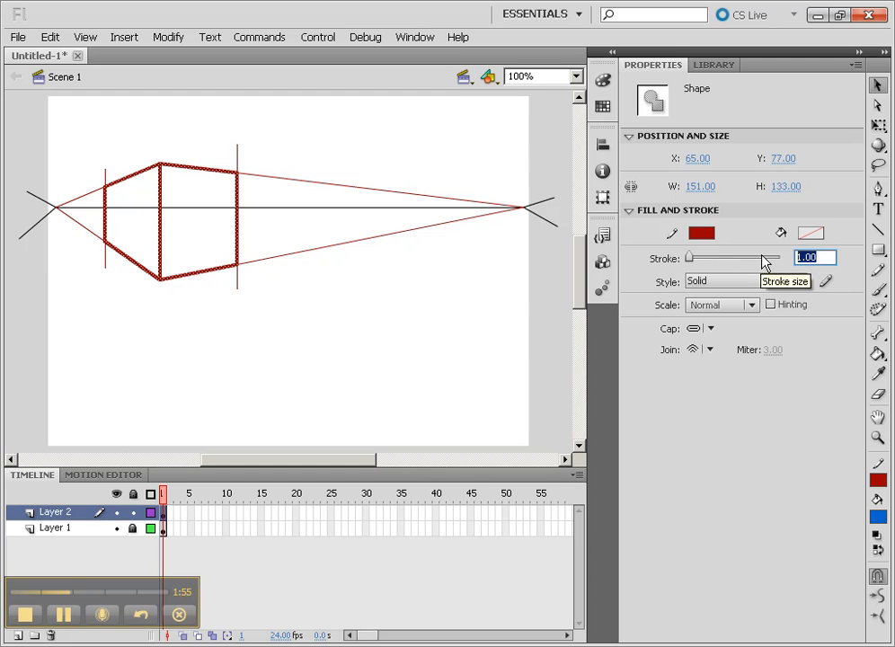
text(2.00)
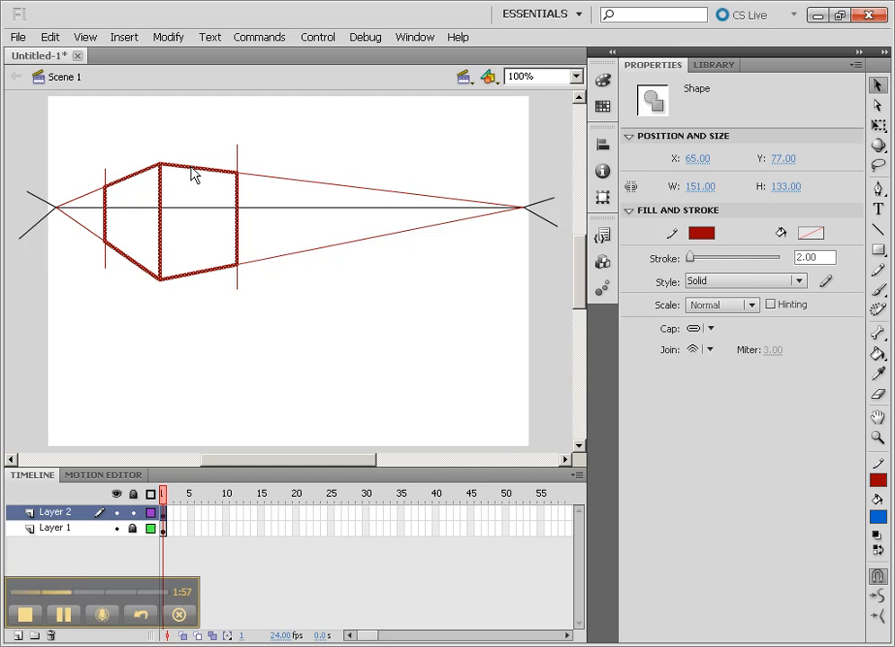
click(702, 233)
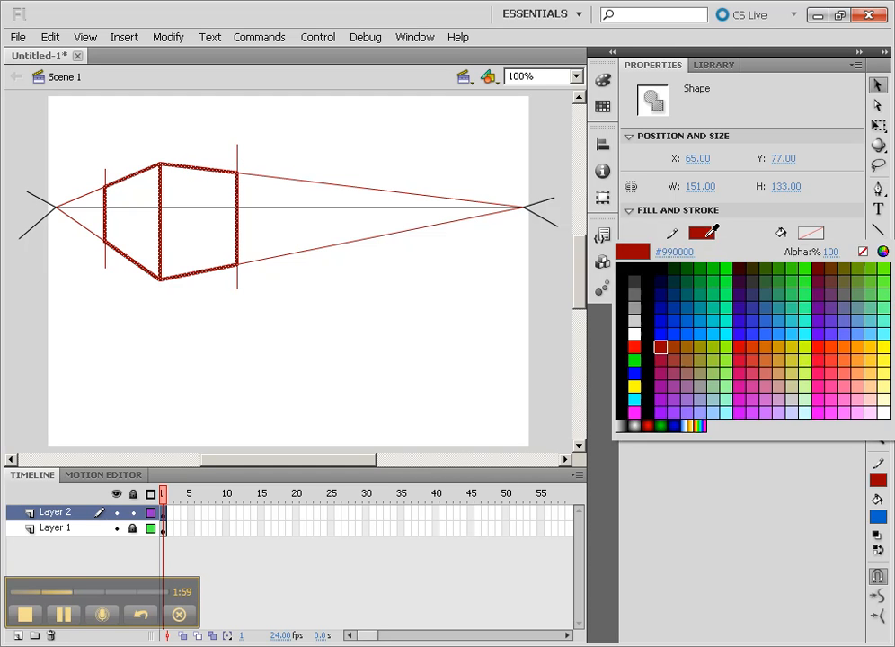
click(274, 314)
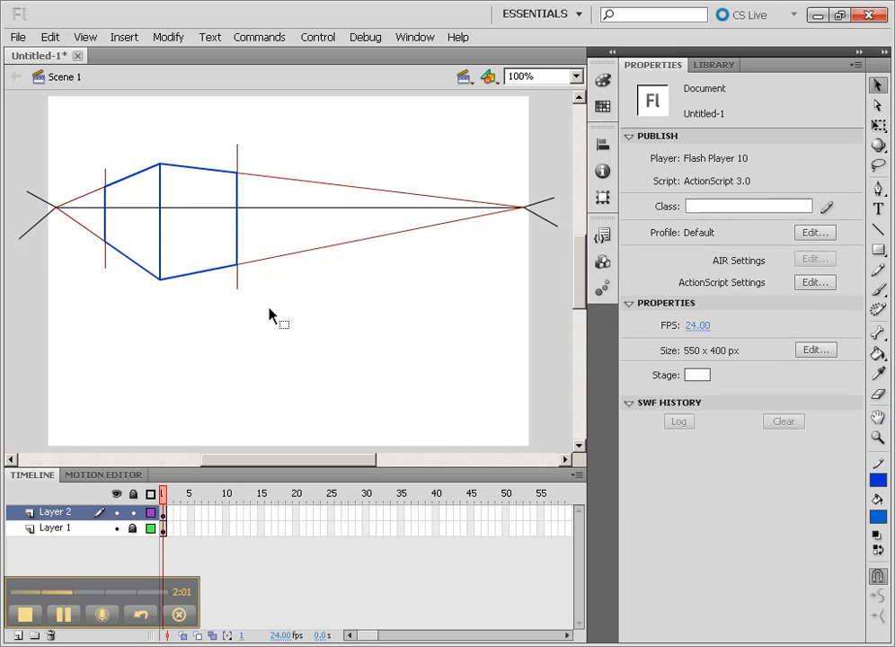
mouse_move(277, 186)
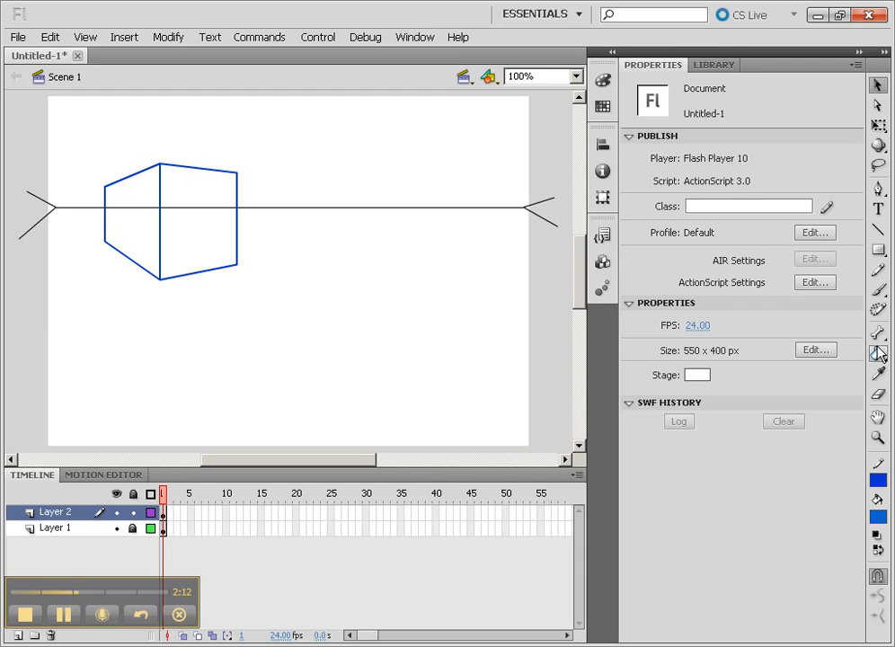
Fill the first box's left face light blue with the Paint Bucket.
click(878, 352)
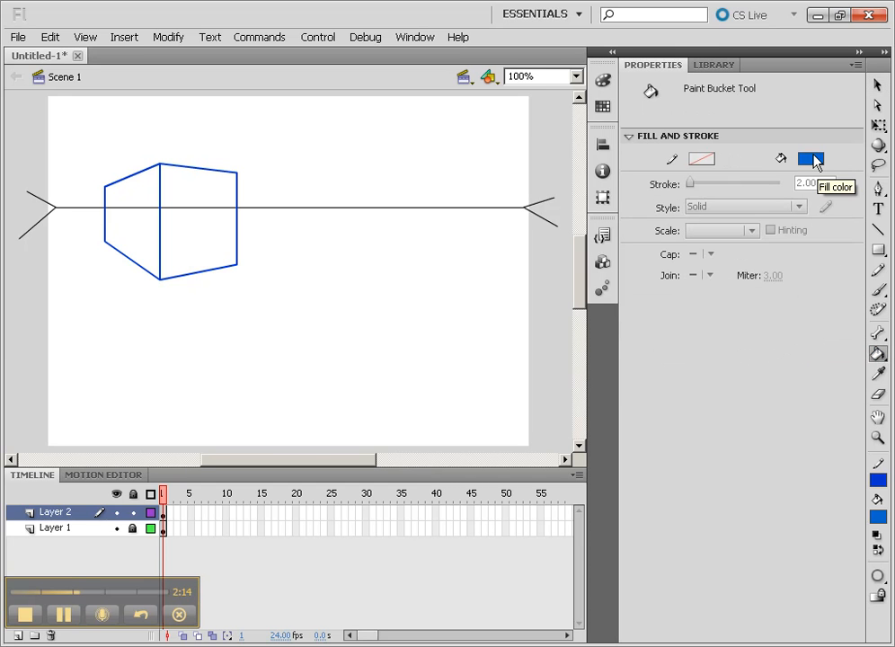
mouse_move(118, 138)
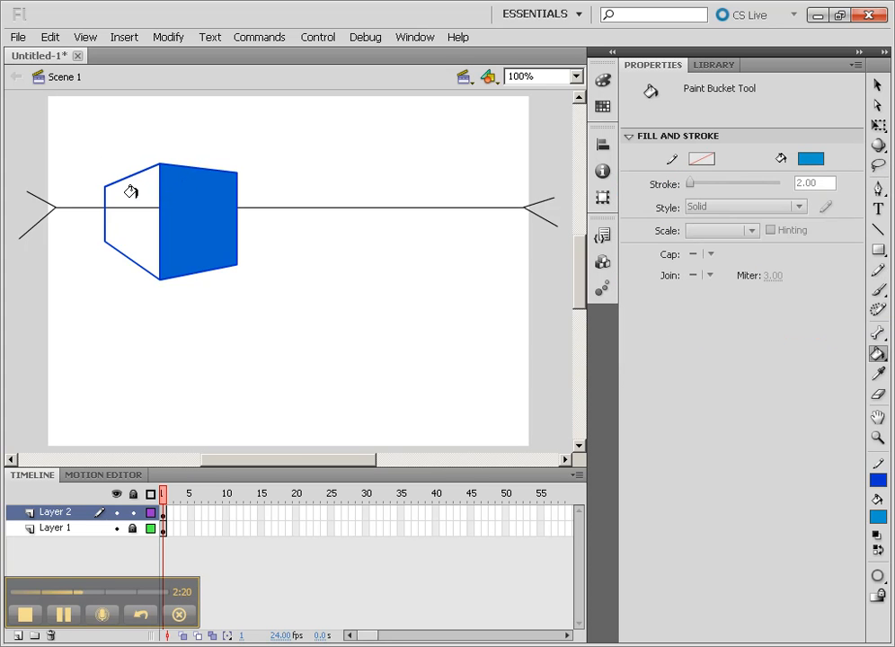
click(130, 191)
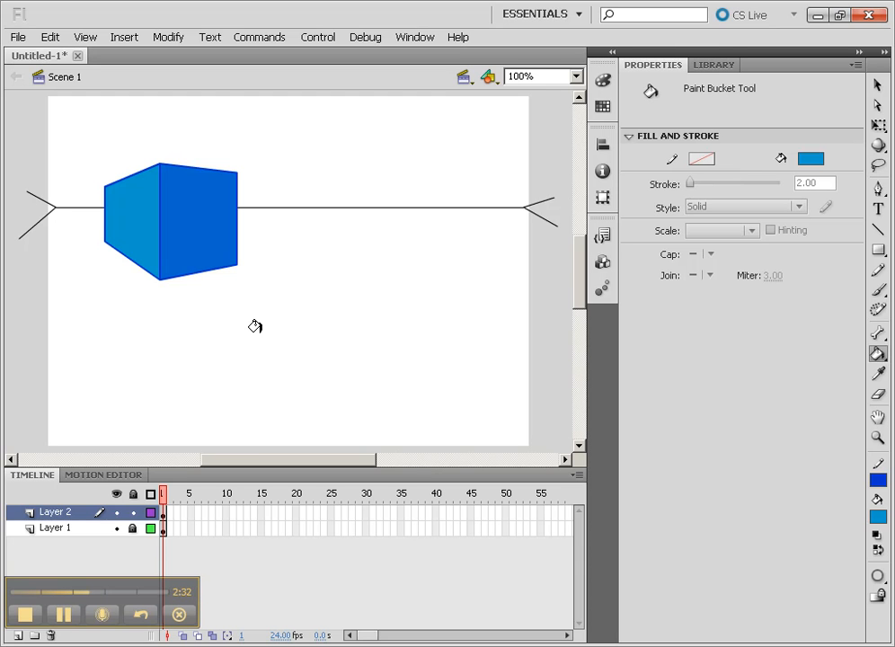
drag(254, 326, 306, 290)
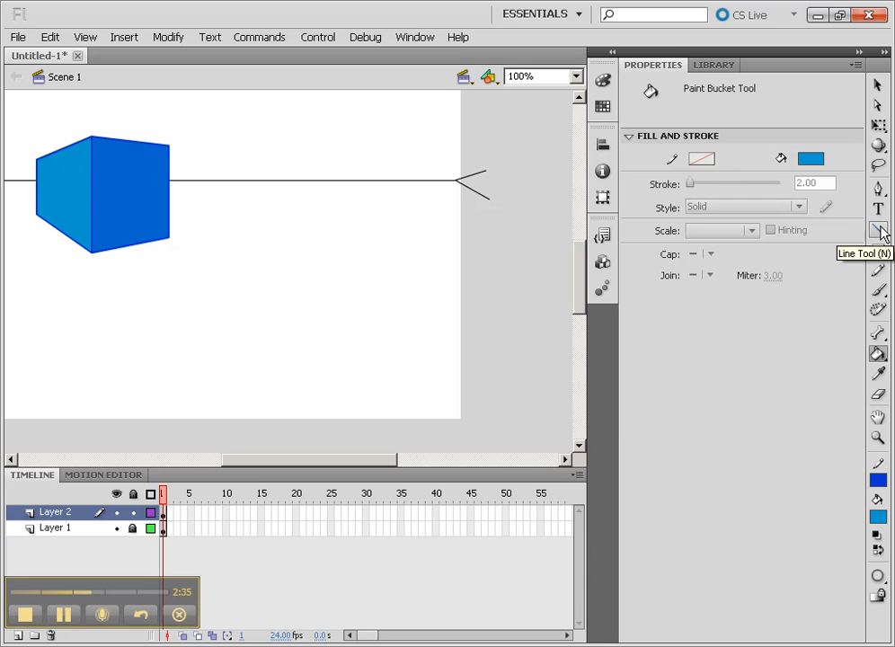
Draw the second box's red front edge and perspective lines toward both vanishing points.
click(879, 231)
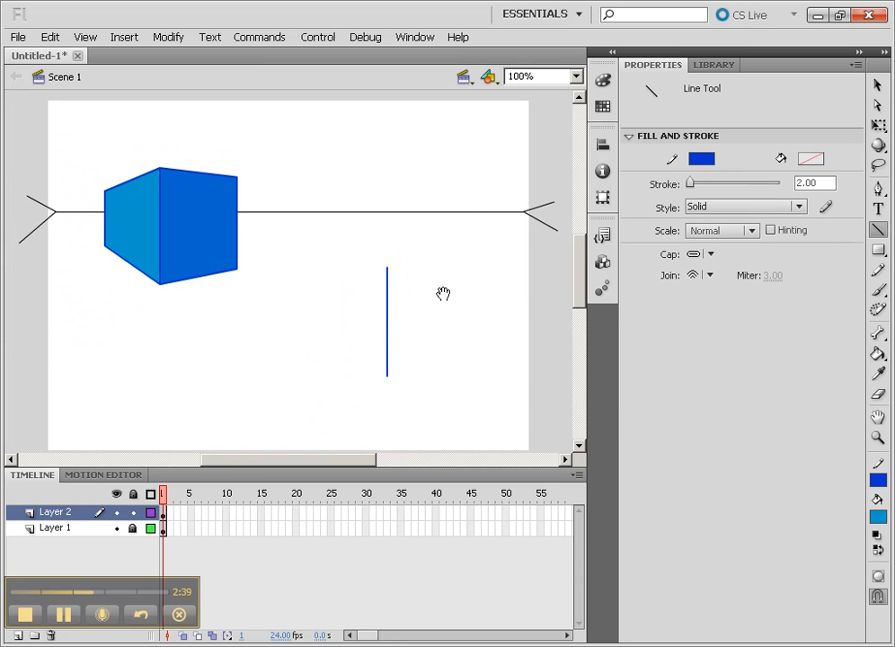
mouse_move(254, 272)
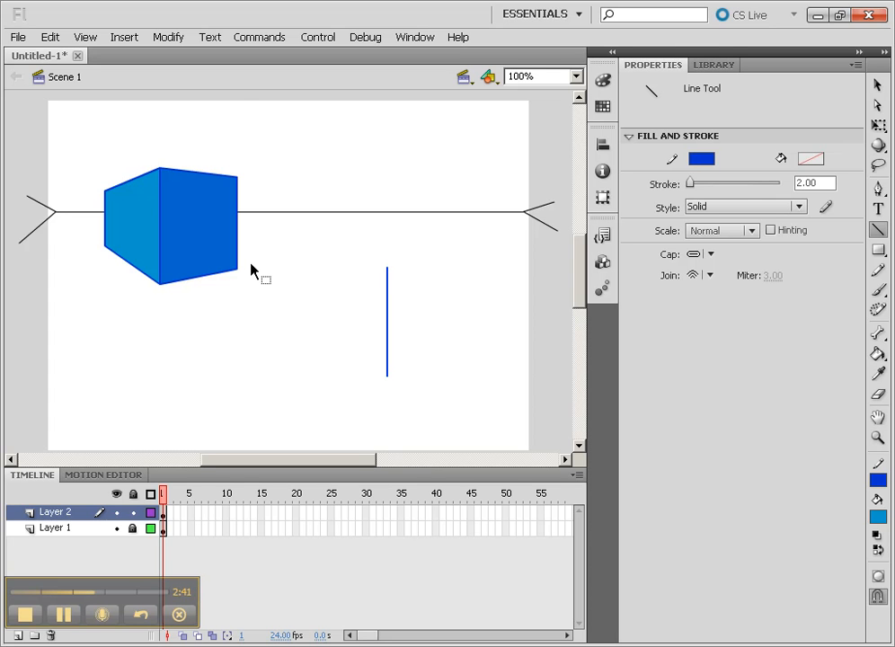
click(387, 318)
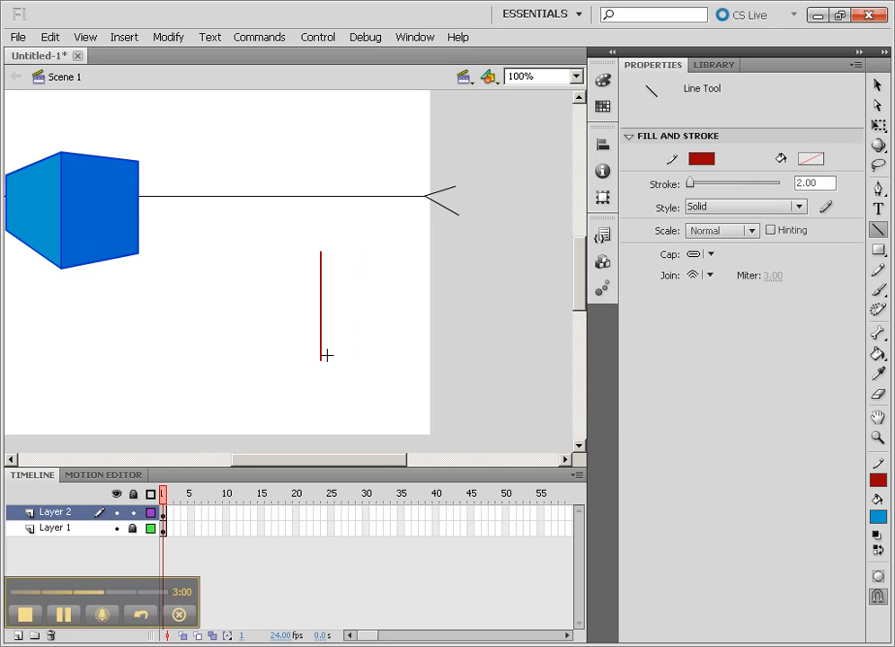
drag(323, 361, 358, 321)
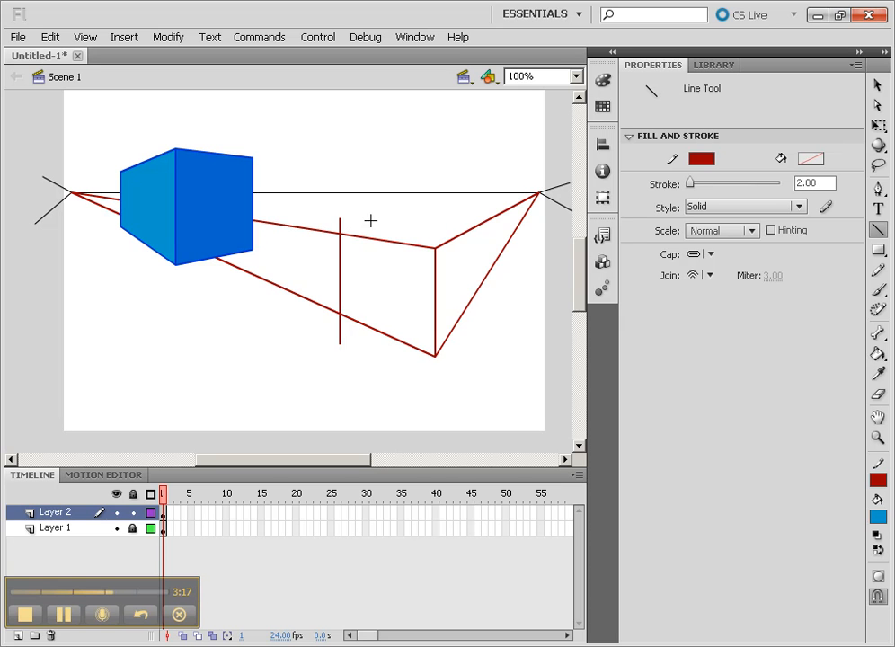
drag(346, 232, 537, 193)
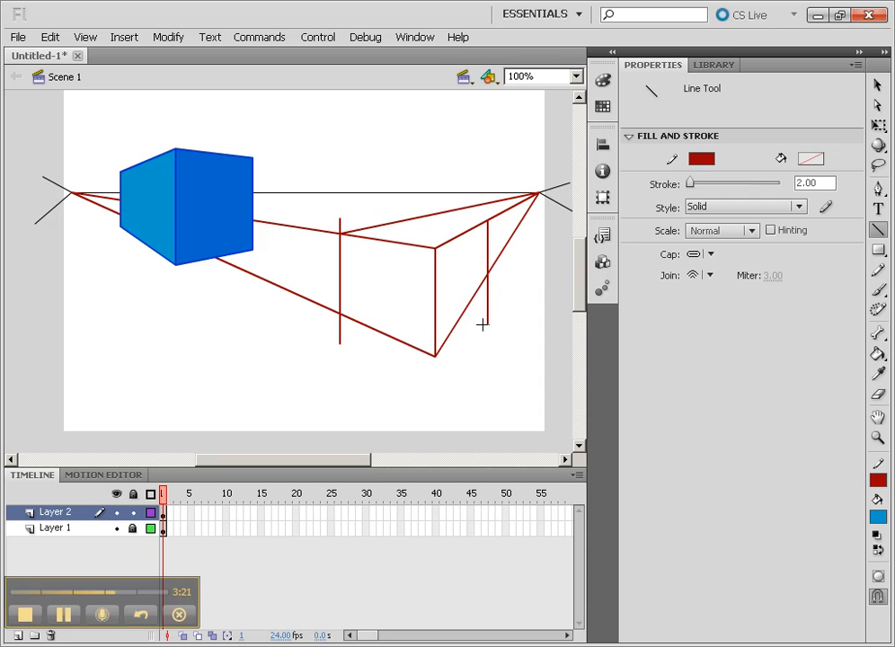
mouse_move(432, 225)
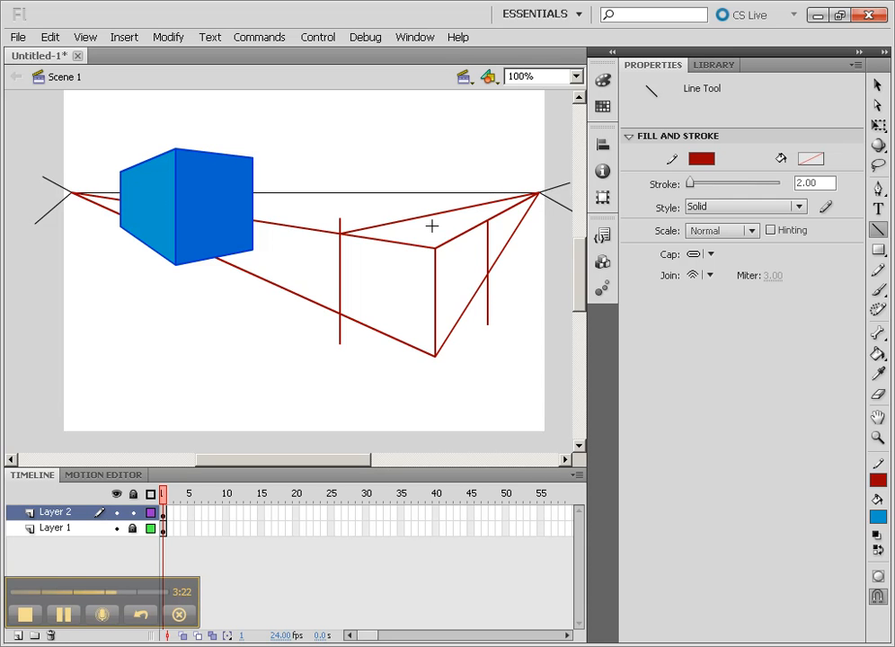
mouse_move(414, 211)
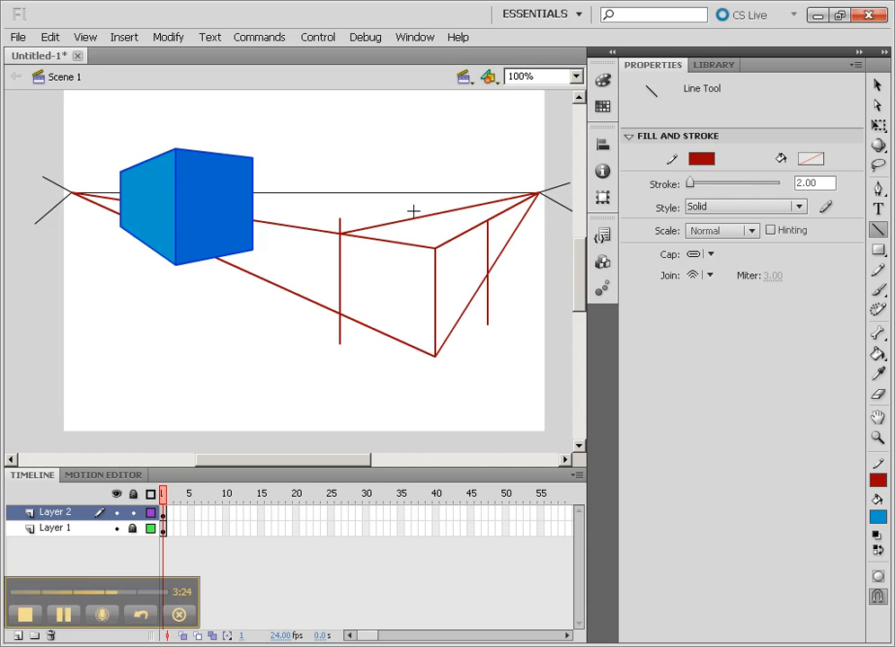
mouse_move(464, 228)
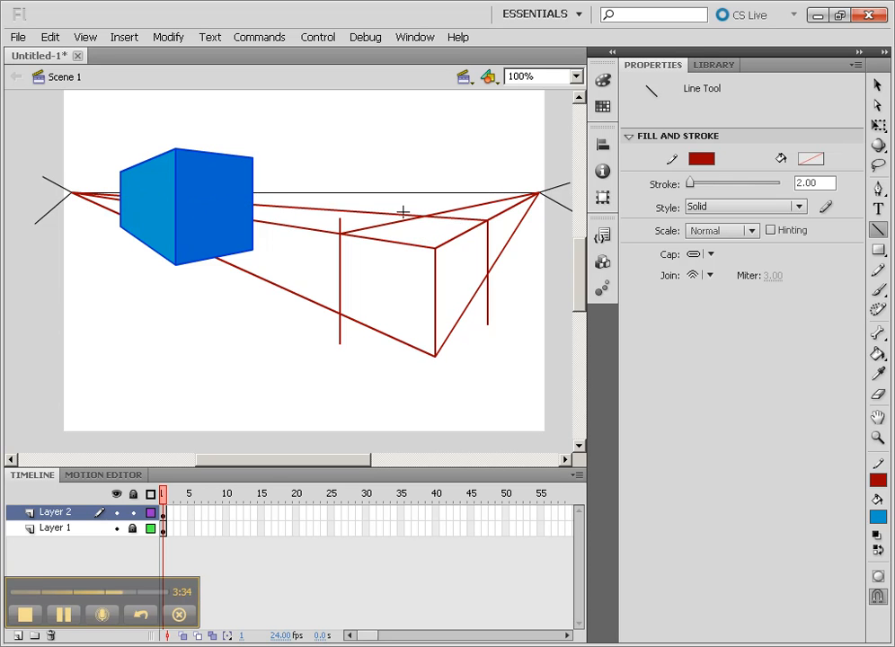
mouse_move(451, 252)
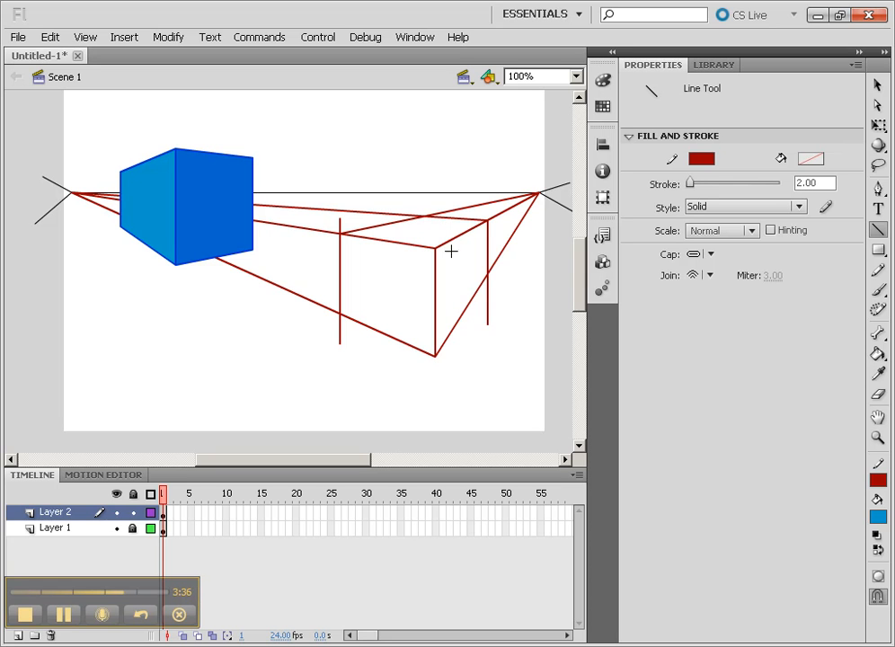
mouse_move(466, 242)
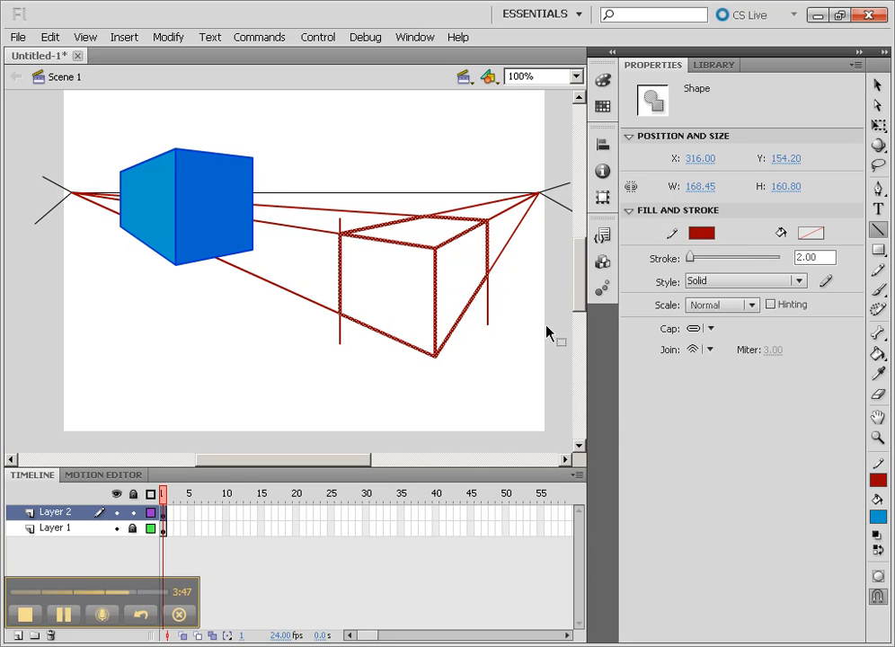
Recolour the second box's edges blue and switch to the Paint Bucket.
click(702, 233)
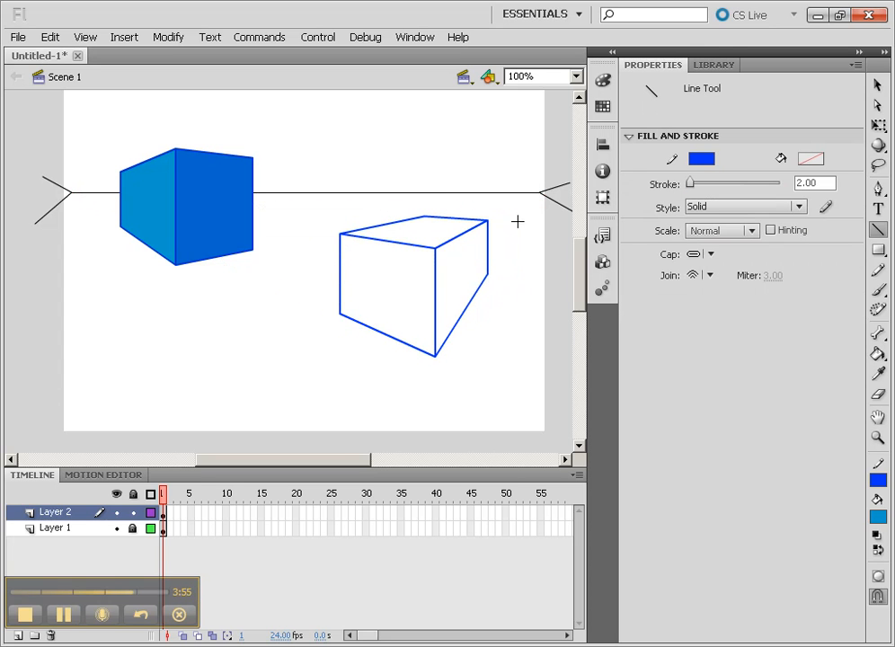
mouse_move(883, 350)
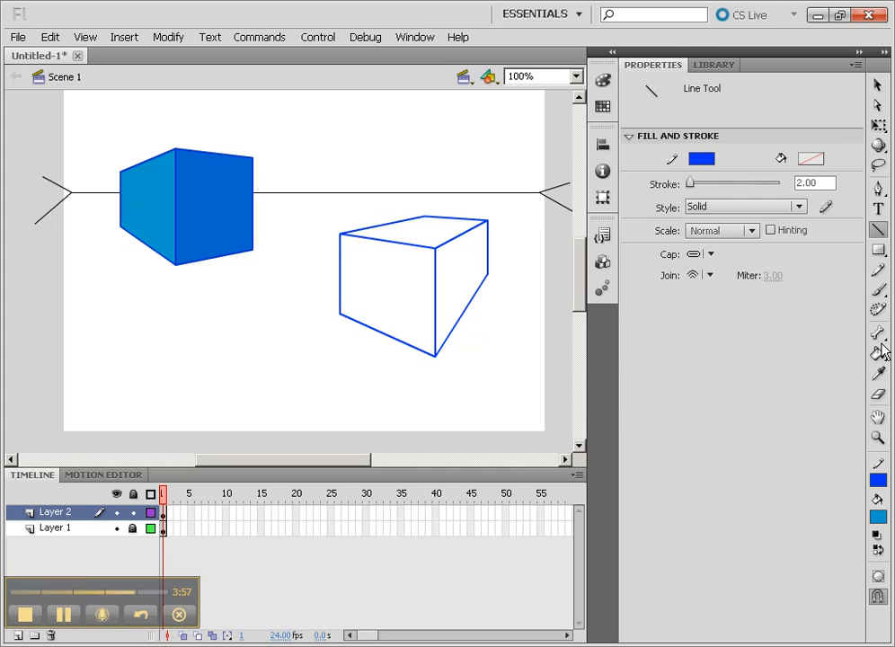
click(878, 353)
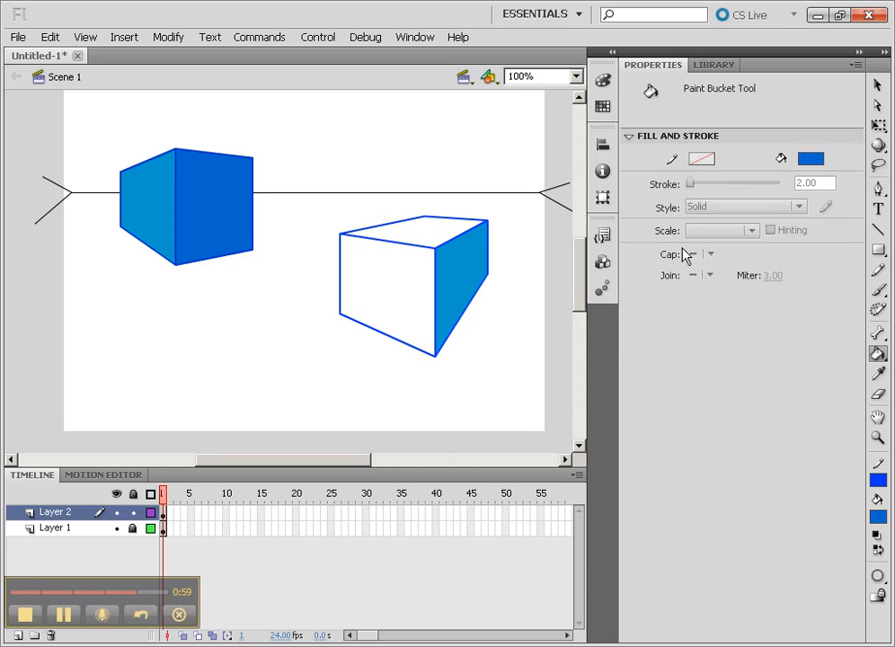
Fill the second box's top face blue and choose a lighter blue for the next face.
click(462, 252)
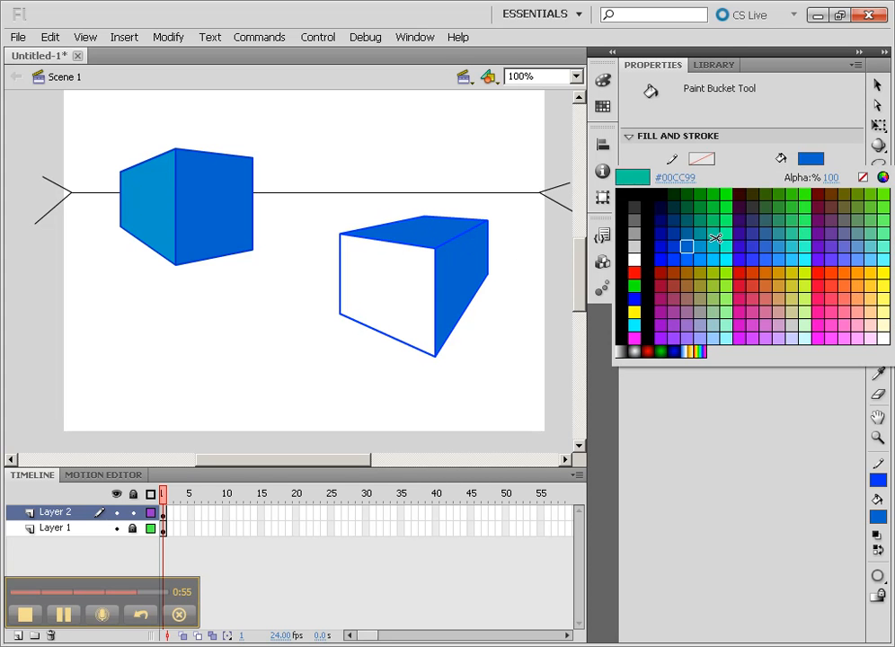
click(424, 220)
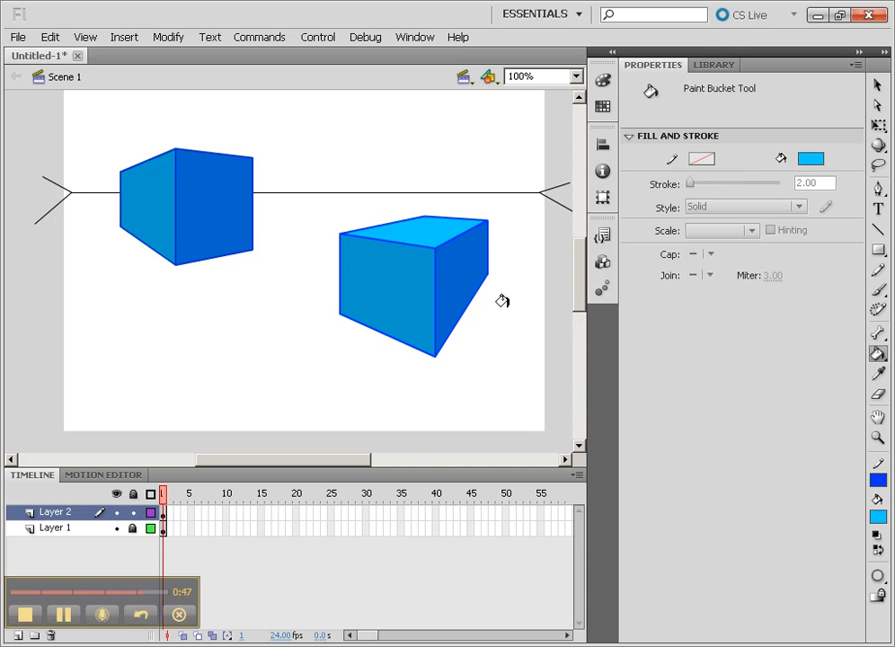
mouse_move(489, 413)
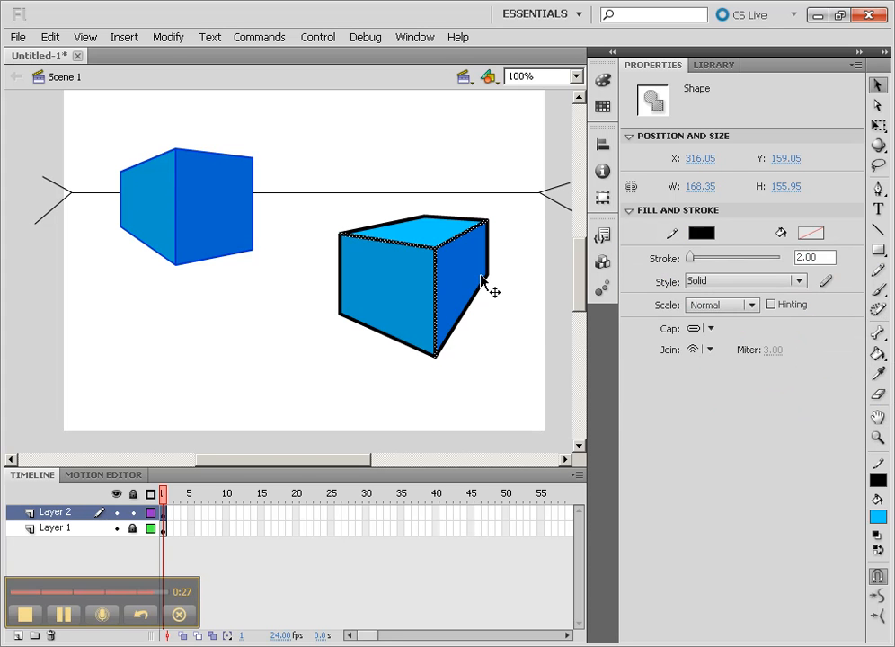
Deselect the second box to reveal its new thick black outline.
click(500, 311)
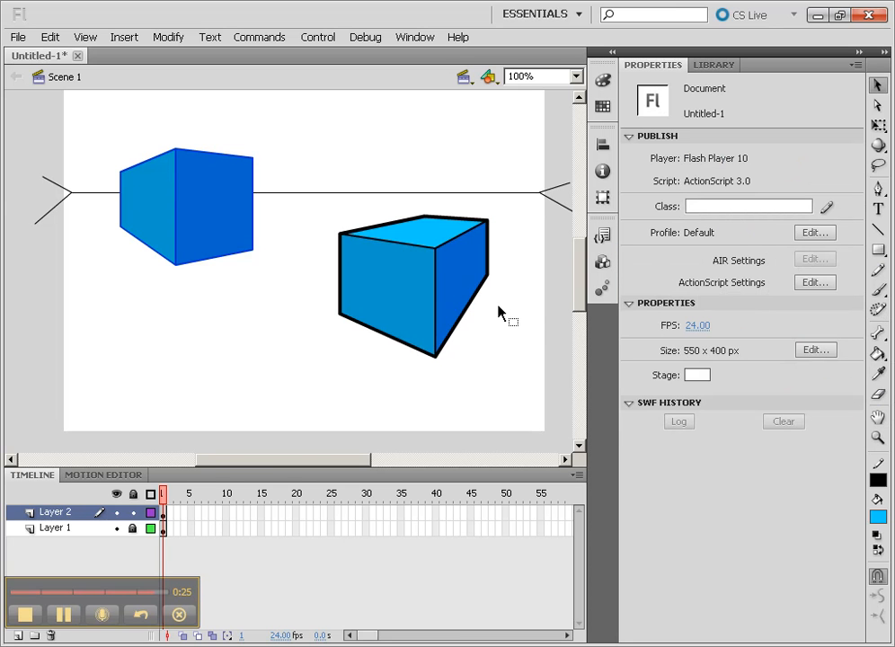
mouse_move(223, 367)
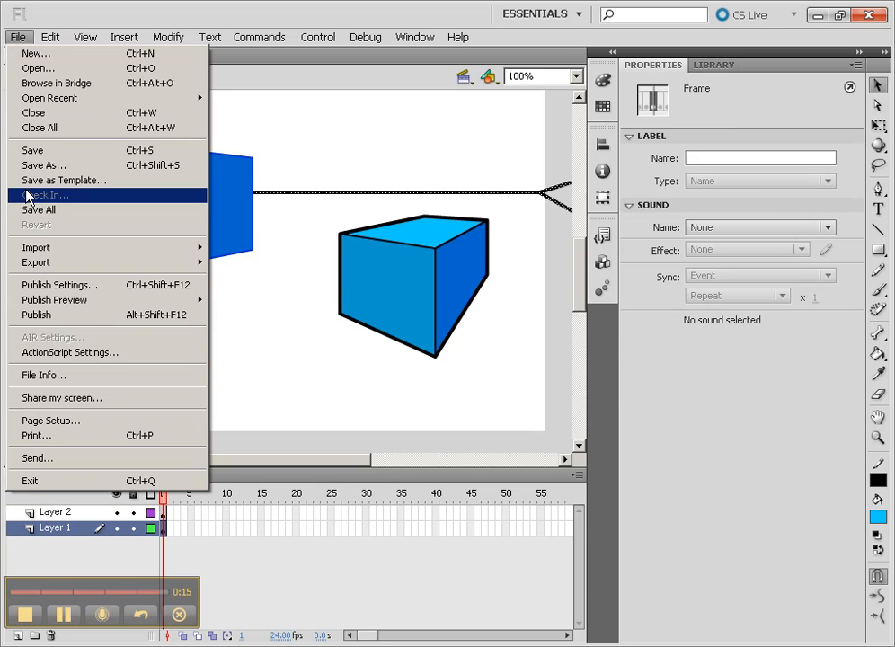
Export the drawing as Adobe FXG file Untitled-1.fxg, then list it in Illustrator's open dialog.
click(36, 255)
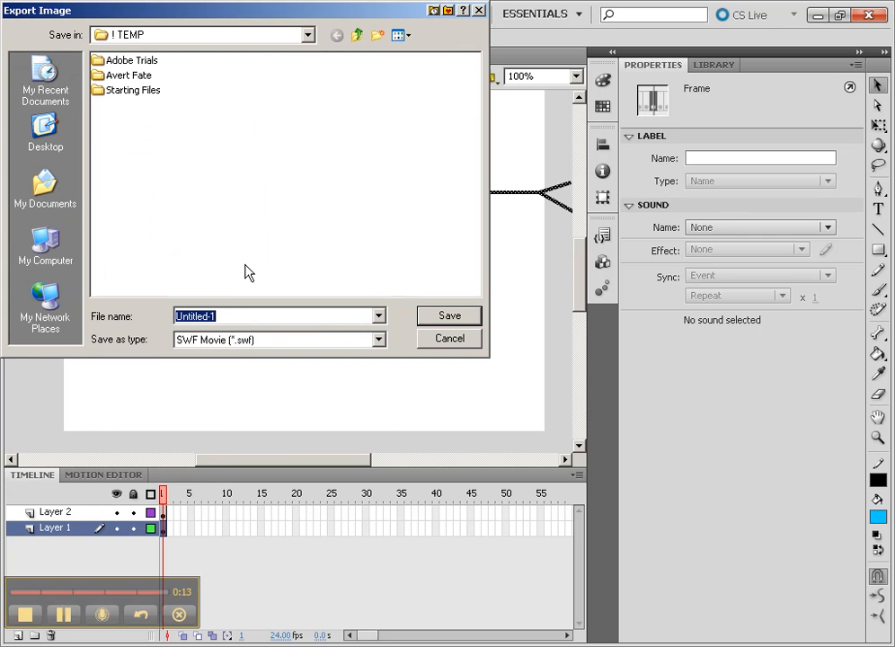
click(377, 339)
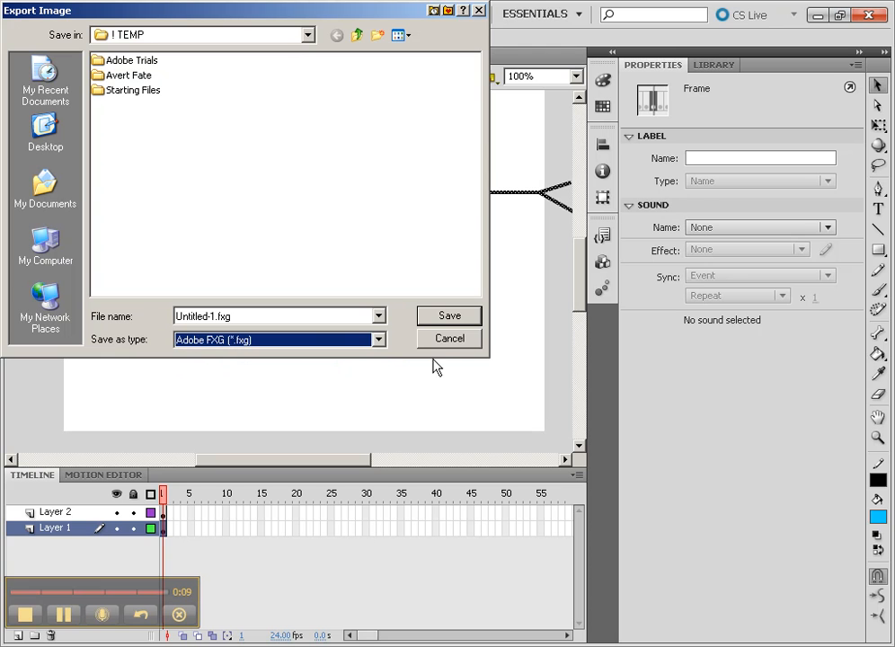
mouse_move(85, 216)
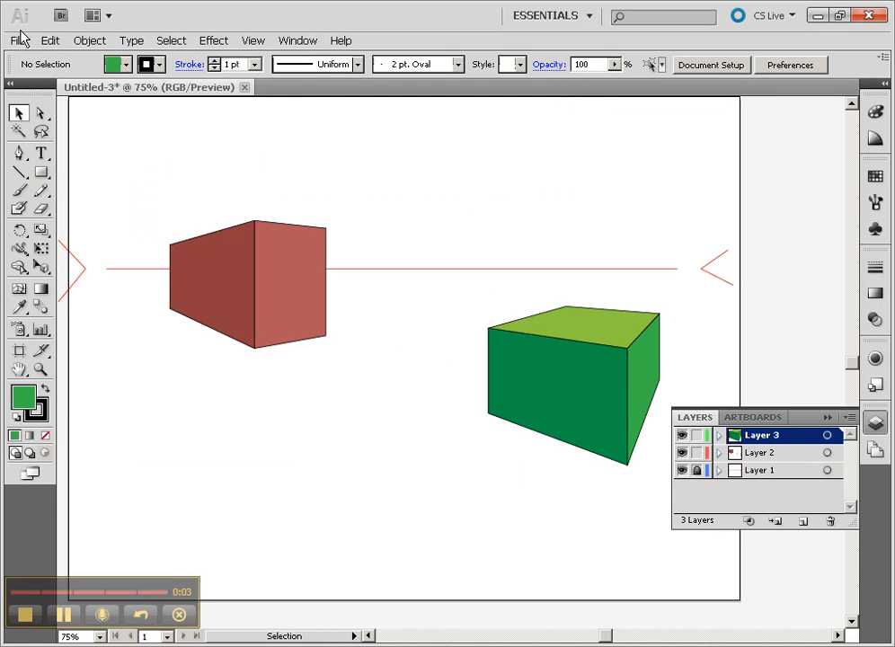
click(20, 40)
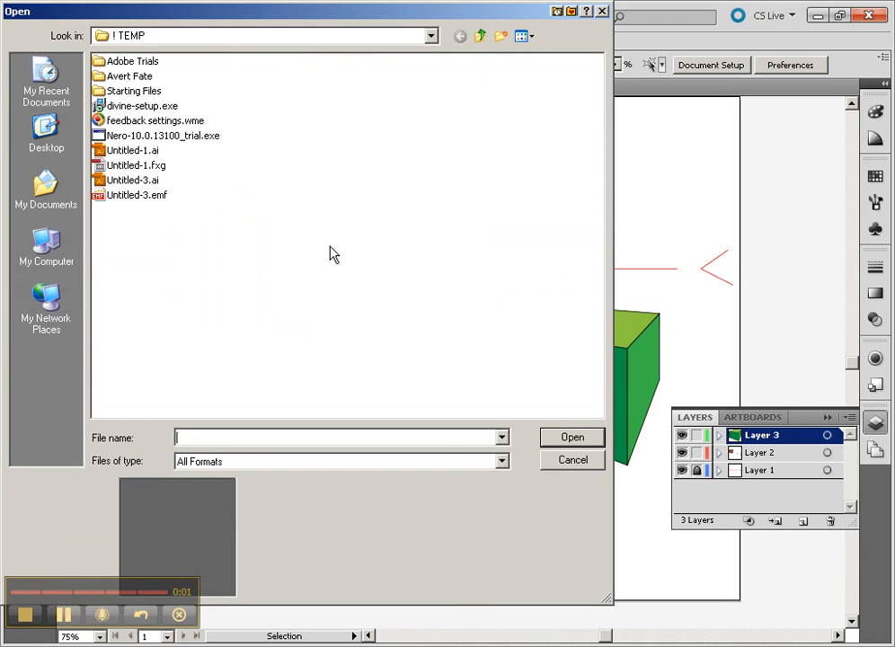